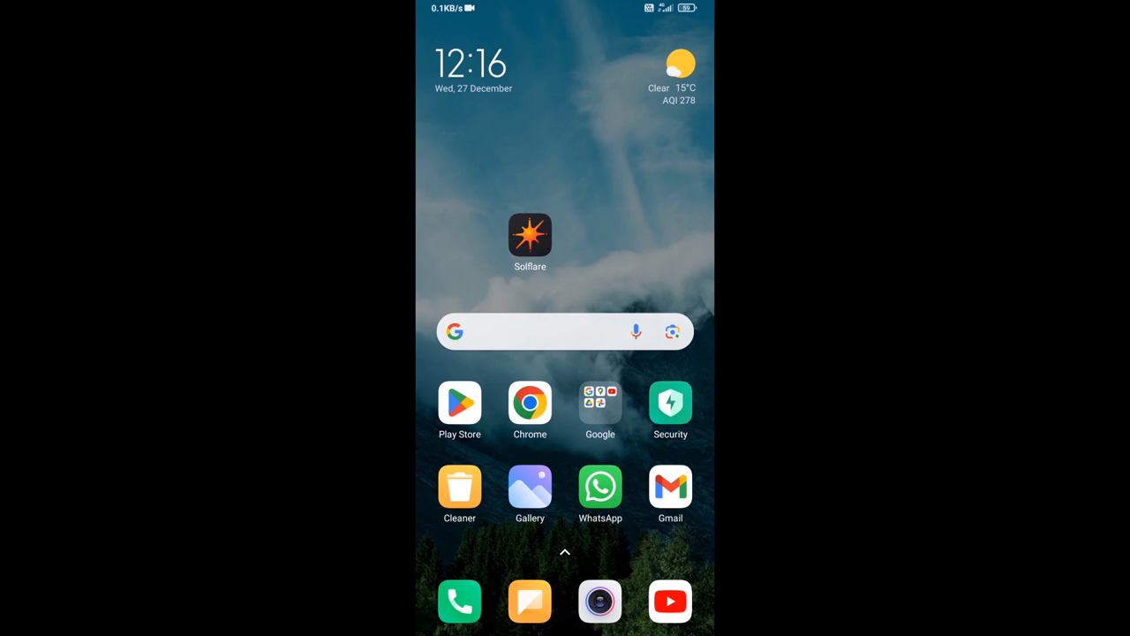
Open the Solflare wallet and launch Buy to bring up the MoonPay purchase page.
{"action": "left_click", "coordinate": [529, 234]}
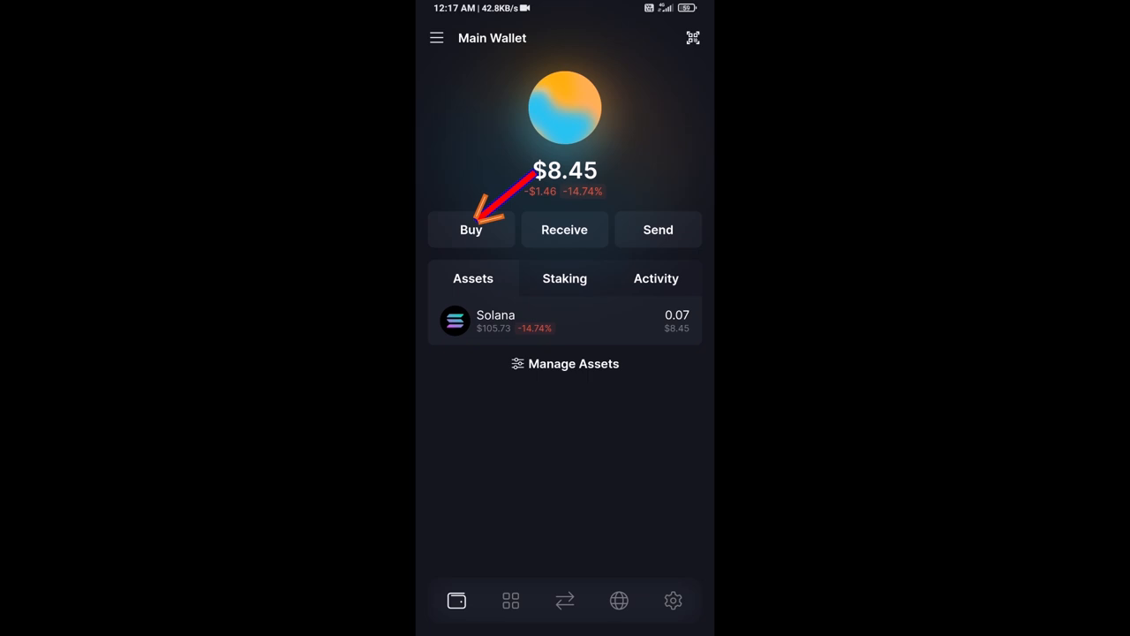
{"action": "left_click", "coordinate": [472, 229]}
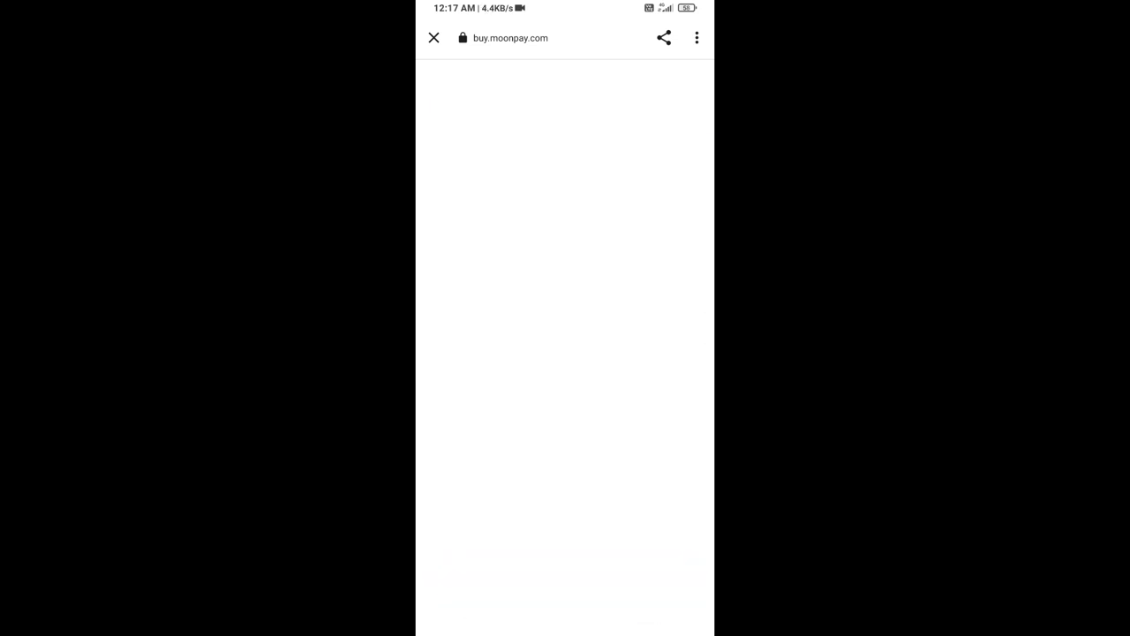
Close MoonPay, view the receiving address and QR code, then return to Main Wallet.
{"action": "left_click", "coordinate": [433, 38]}
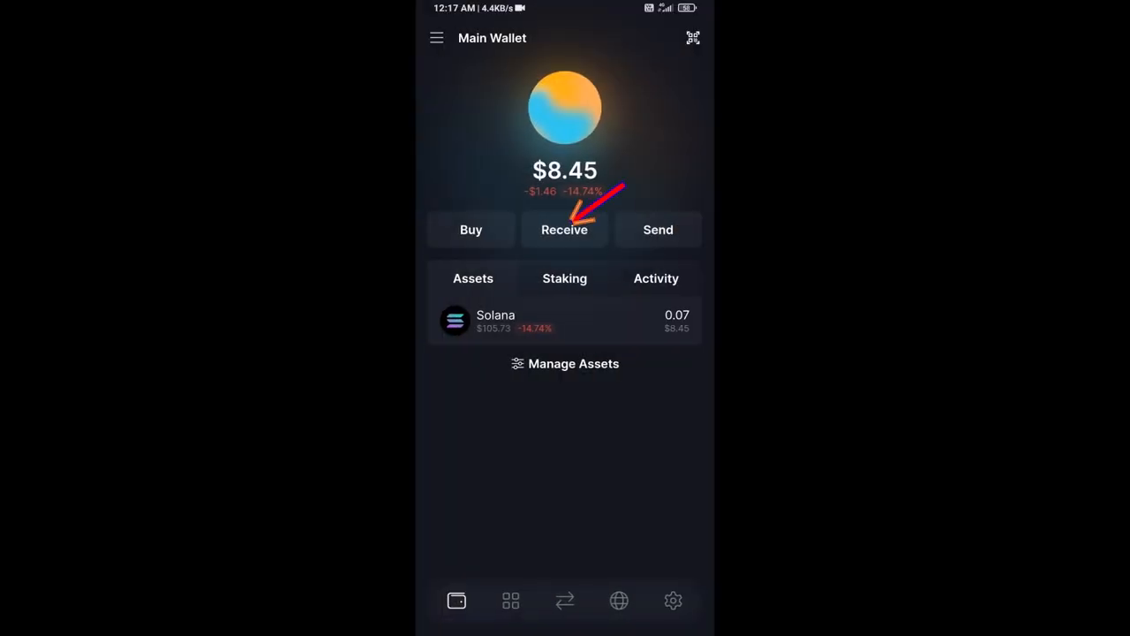
{"action": "left_click", "coordinate": [565, 229]}
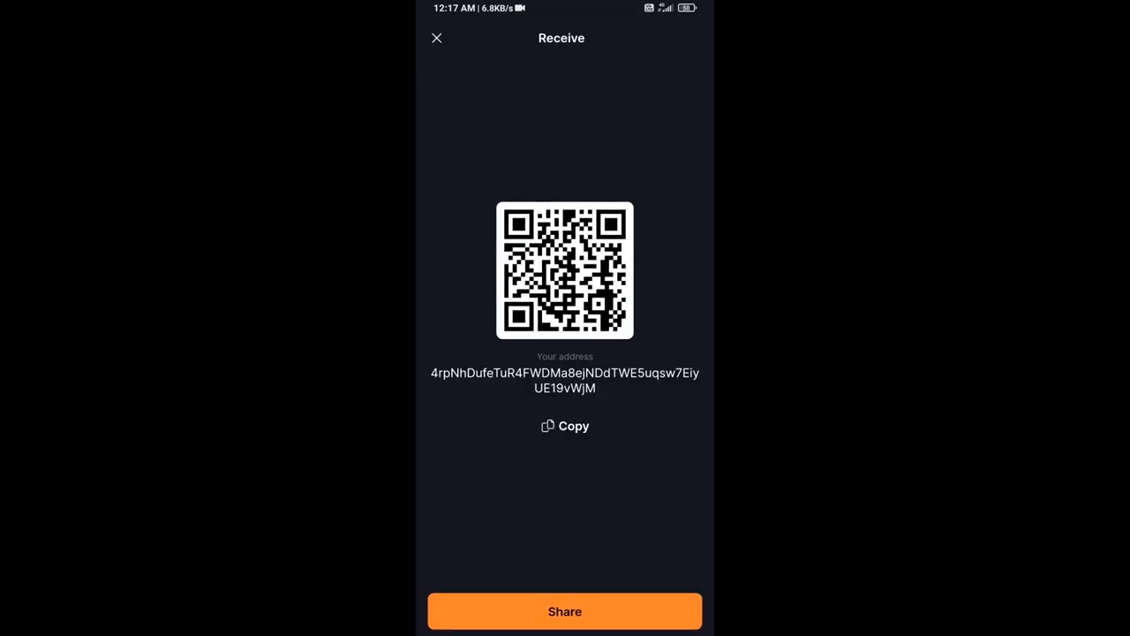
{"action": "left_click", "coordinate": [437, 38]}
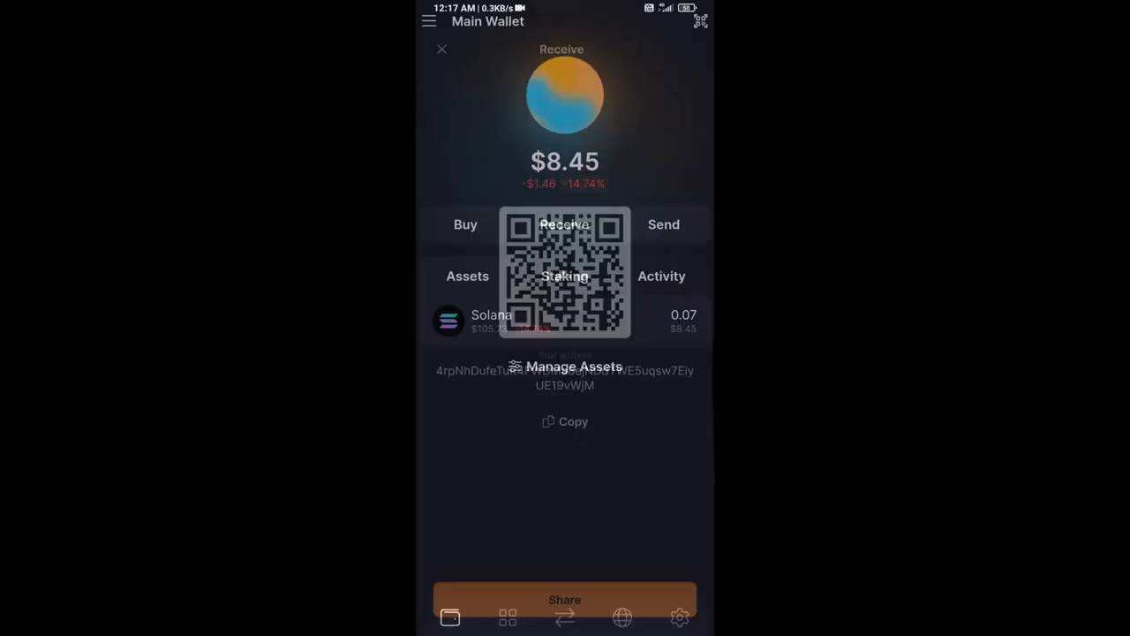
{"action": "left_click", "coordinate": [441, 48]}
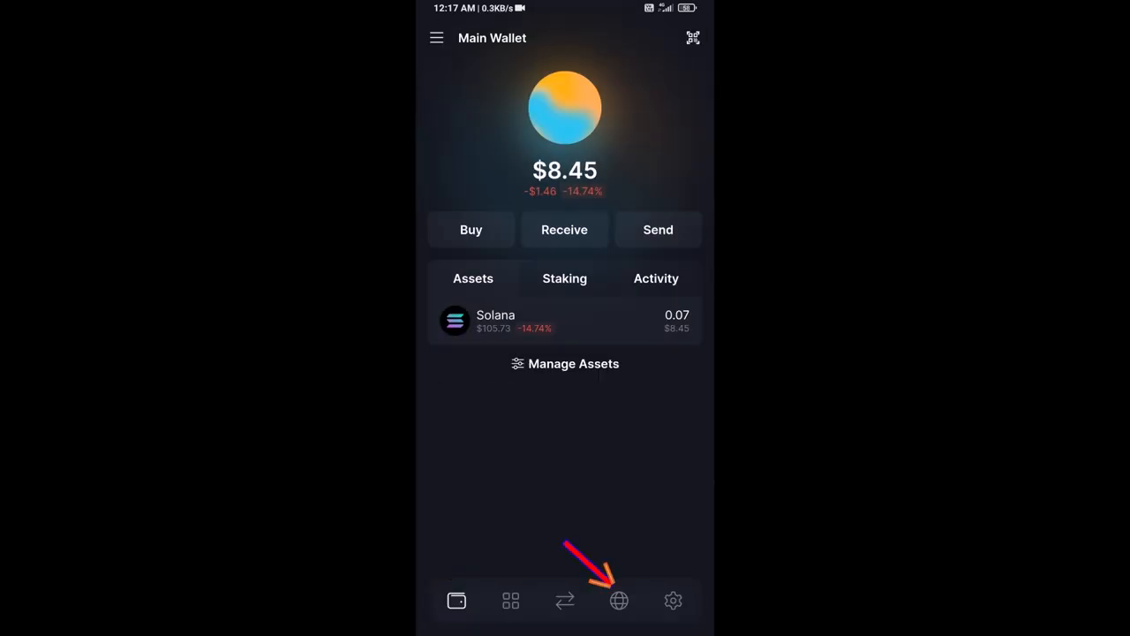
Search 'raydium' in the built-in browser and open raydium.io.
{"action": "left_click", "coordinate": [619, 601]}
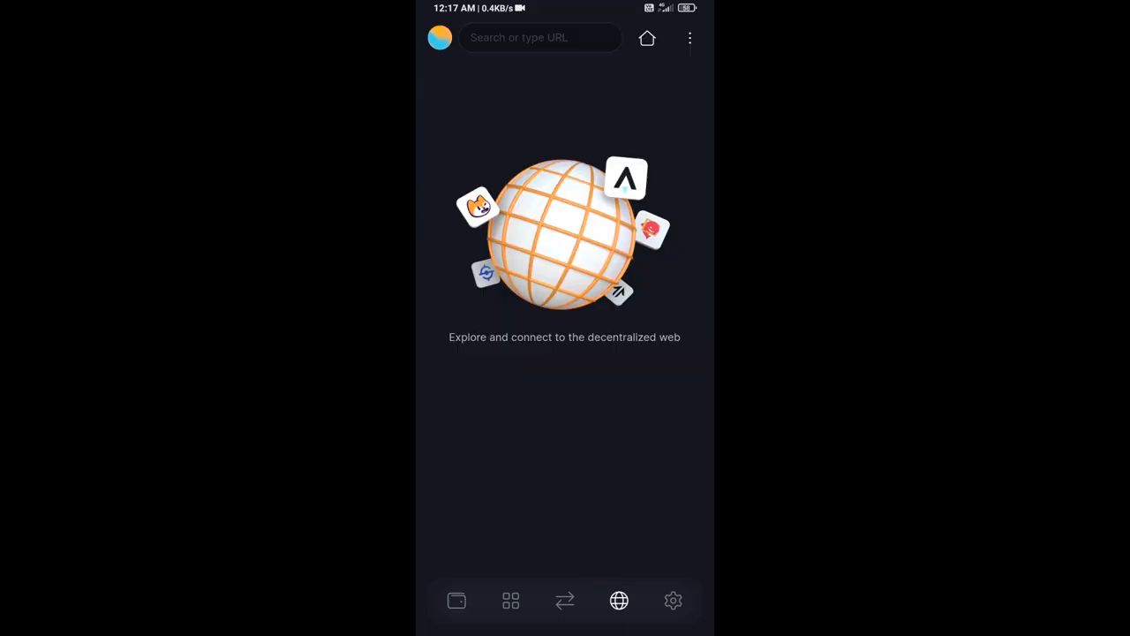
{"action": "type", "text": "rayd"}
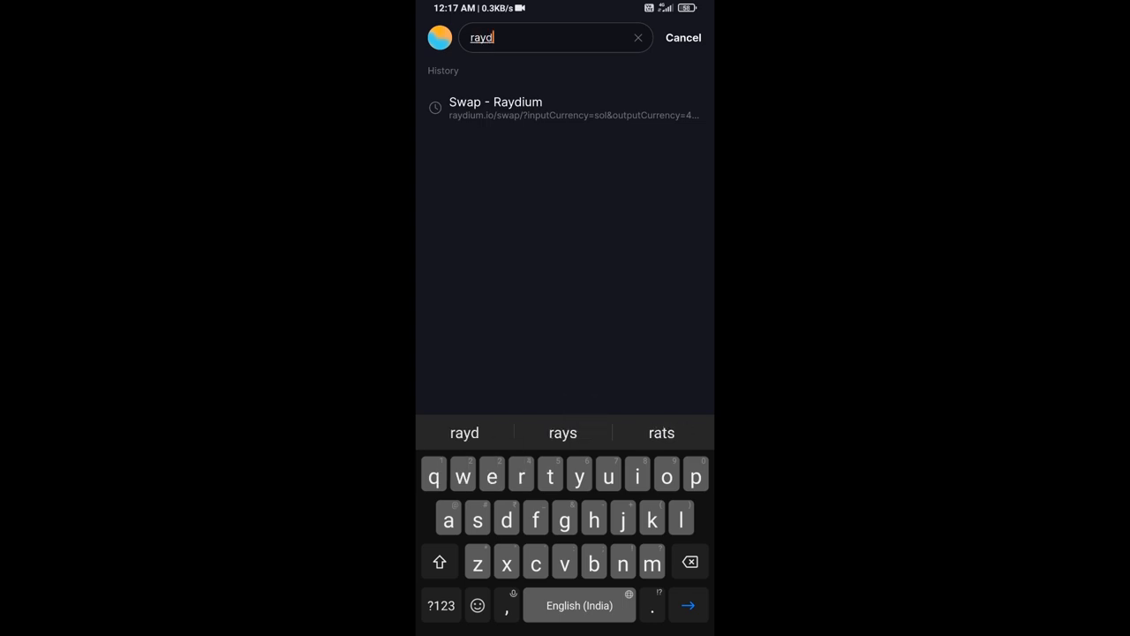
{"action": "type", "text": "ium.io"}
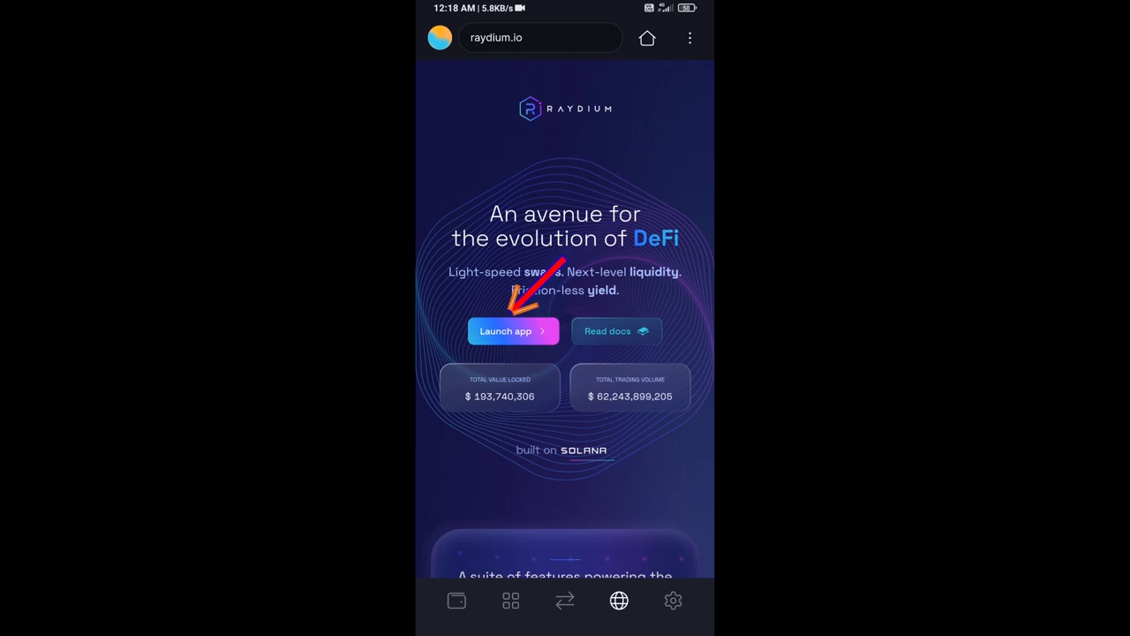
Launch Raydium's swap app and connect the Solflare Main Wallet, dismissing the notification.
{"action": "left_click", "coordinate": [513, 330]}
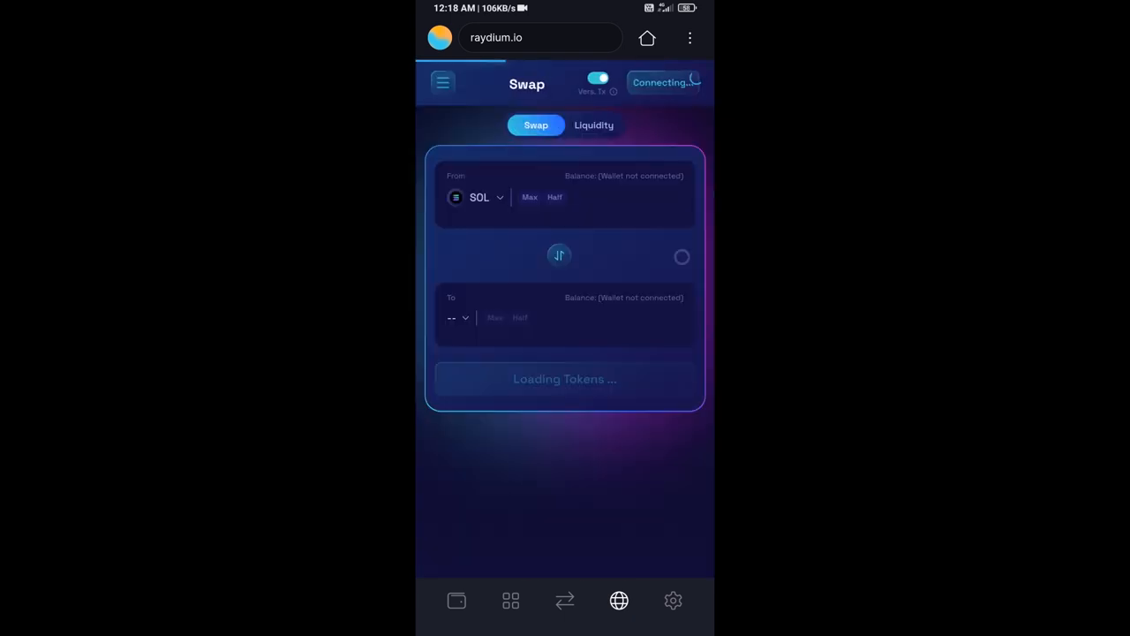
{"action": "left_click", "coordinate": [663, 82]}
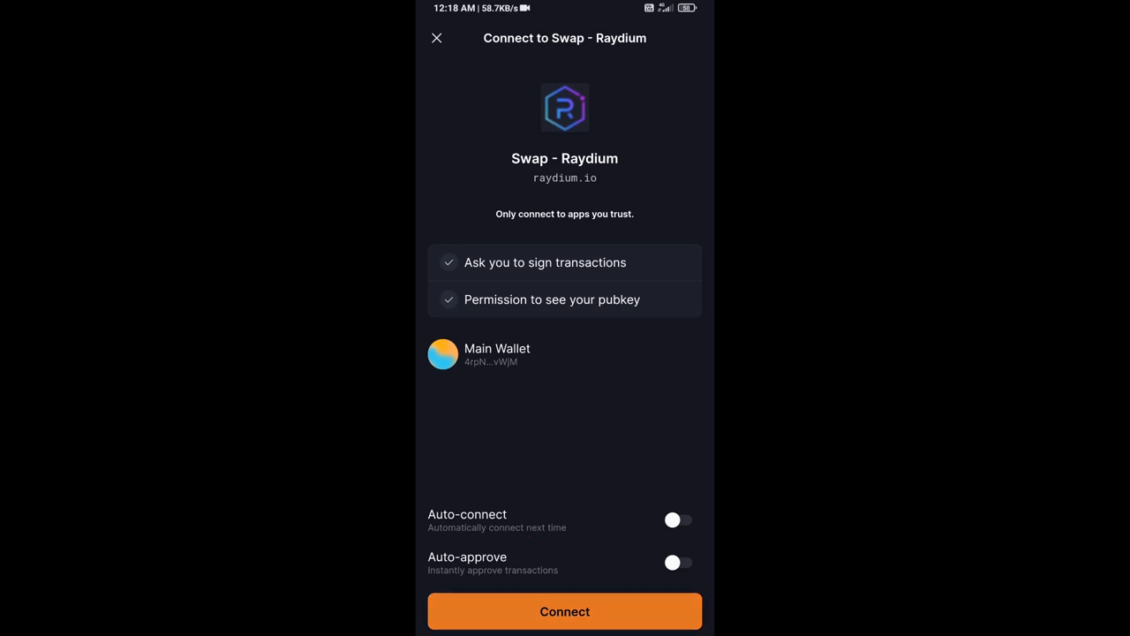
{"action": "left_click", "coordinate": [565, 611]}
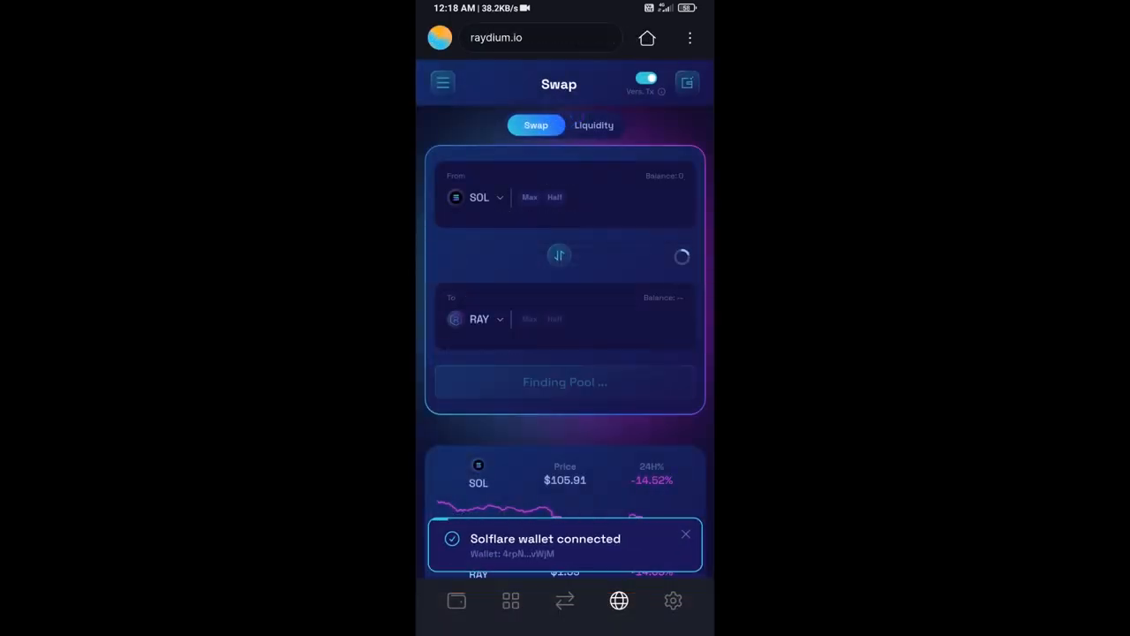
{"action": "left_click", "coordinate": [685, 535]}
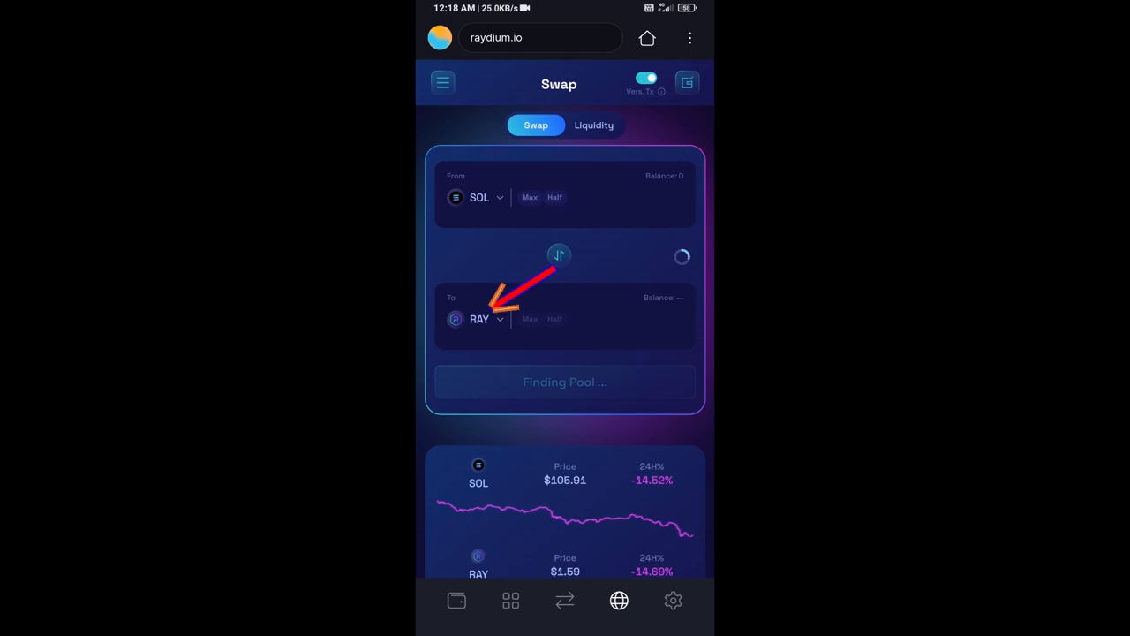
Search the SOY mint address as the receive token and enter 0.00005 SOL to swap.
{"action": "left_click", "coordinate": [480, 319]}
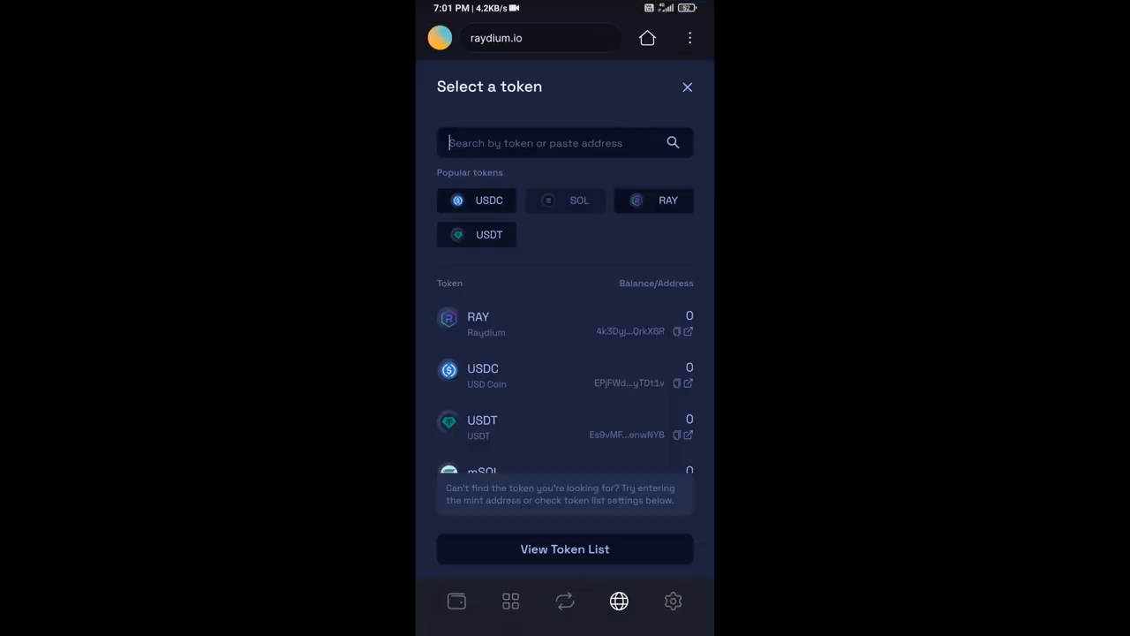
{"action": "type", "text": "tJWQm1SReXcUD7LkT14v2oEs7rV"}
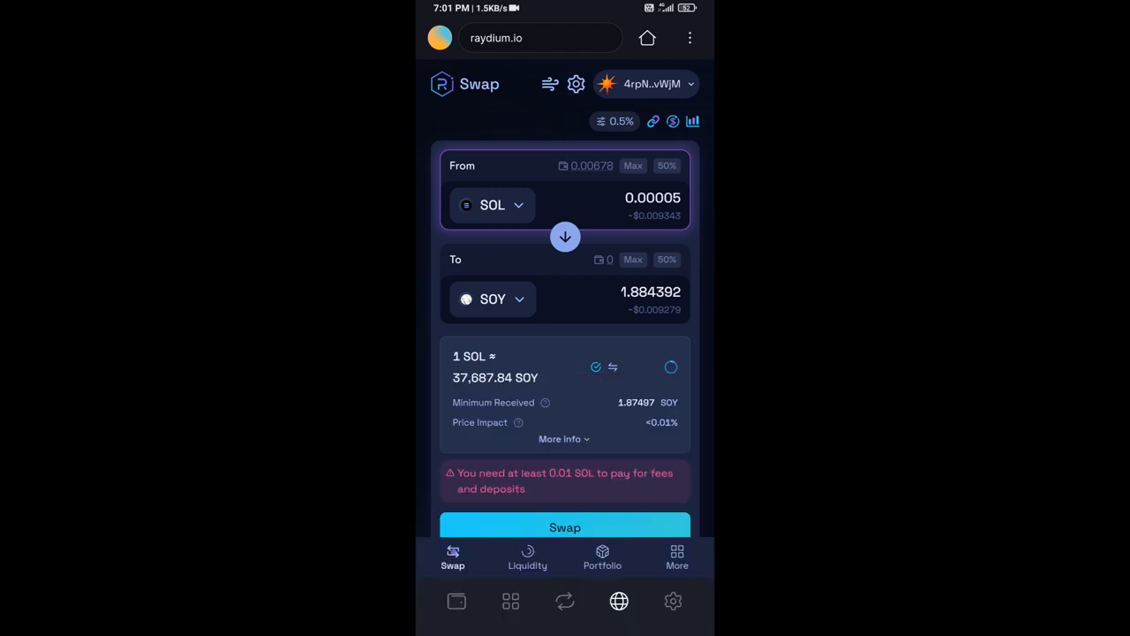
Review swap details and fees, then submit the 0.00005 SOL-to-SOY swap.
{"action": "left_click", "coordinate": [564, 439]}
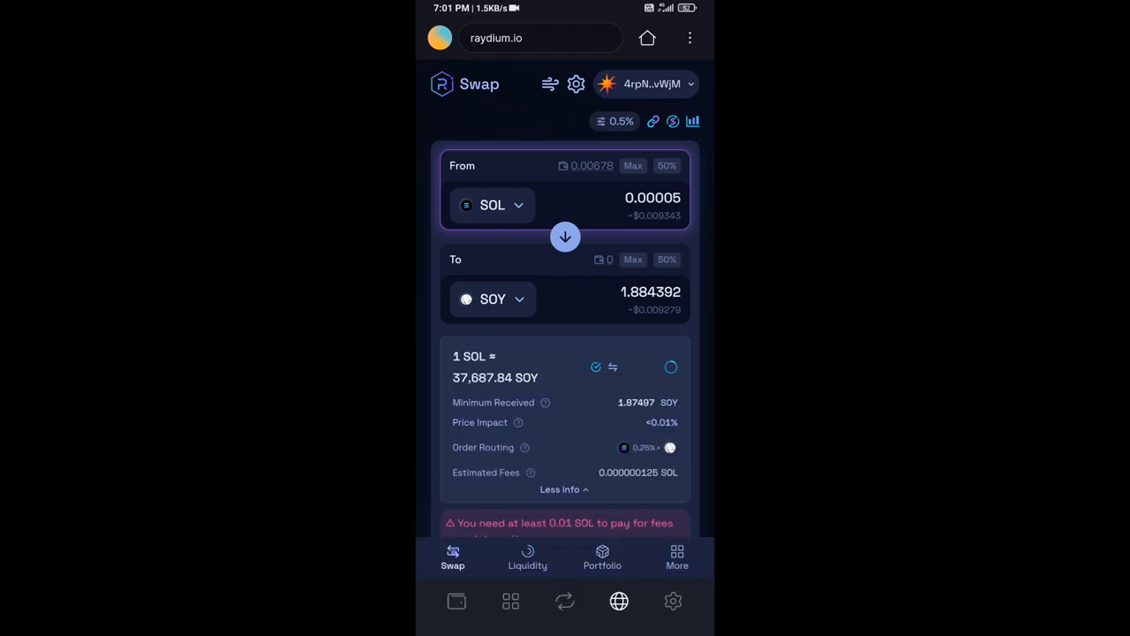
{"action": "scroll", "scroll_direction": "down", "scroll_amount": 3}
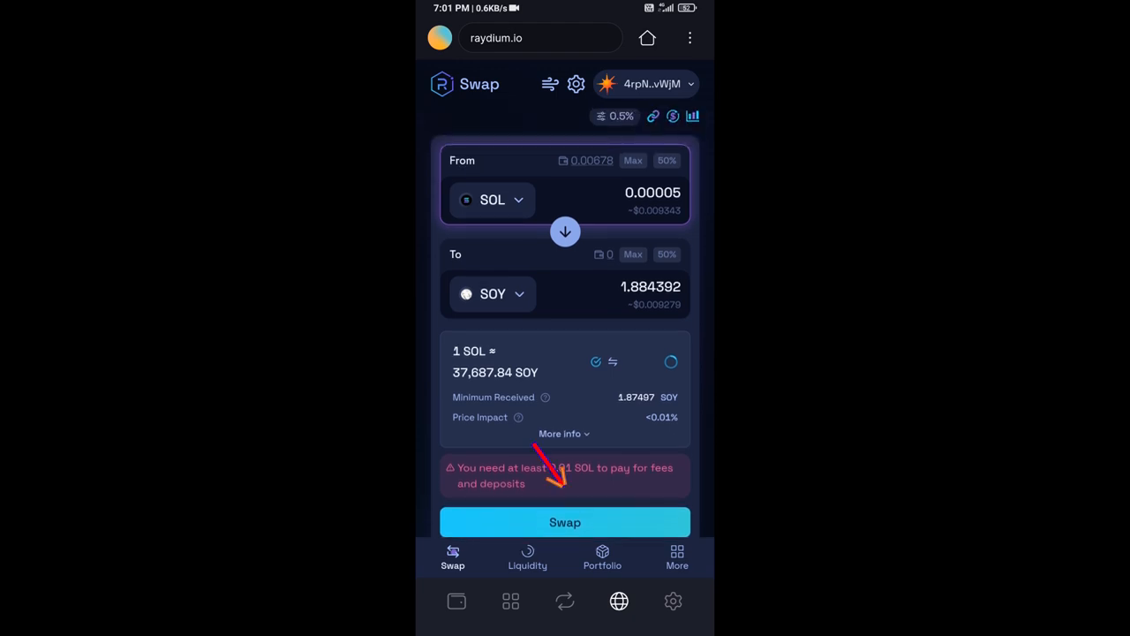
{"action": "left_click", "coordinate": [565, 522]}
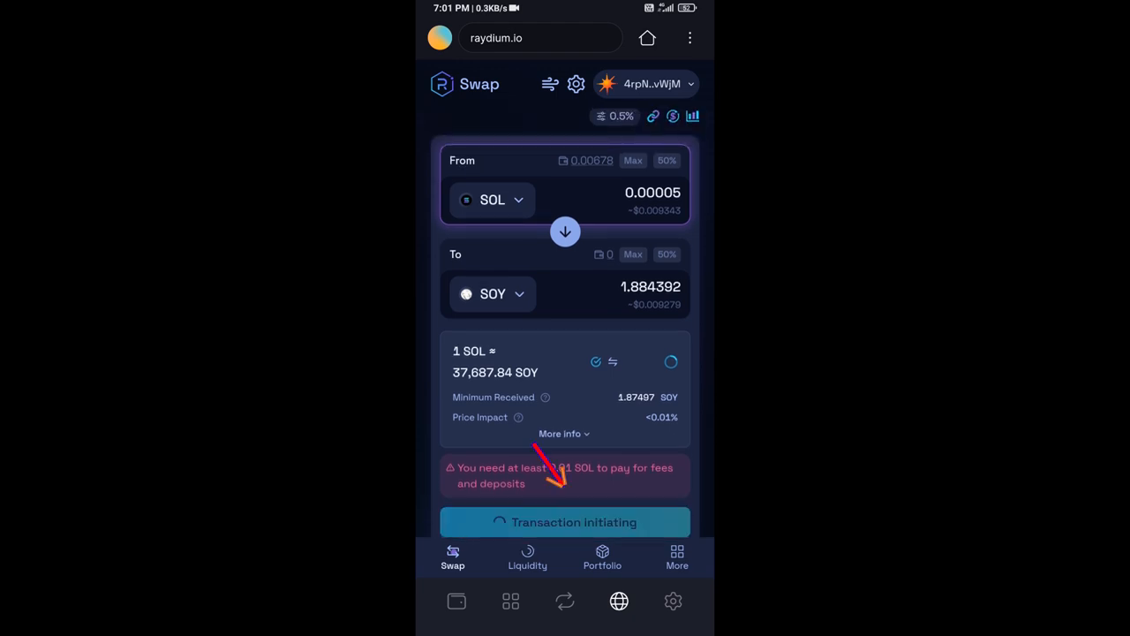
{"action": "left_click", "coordinate": [565, 522]}
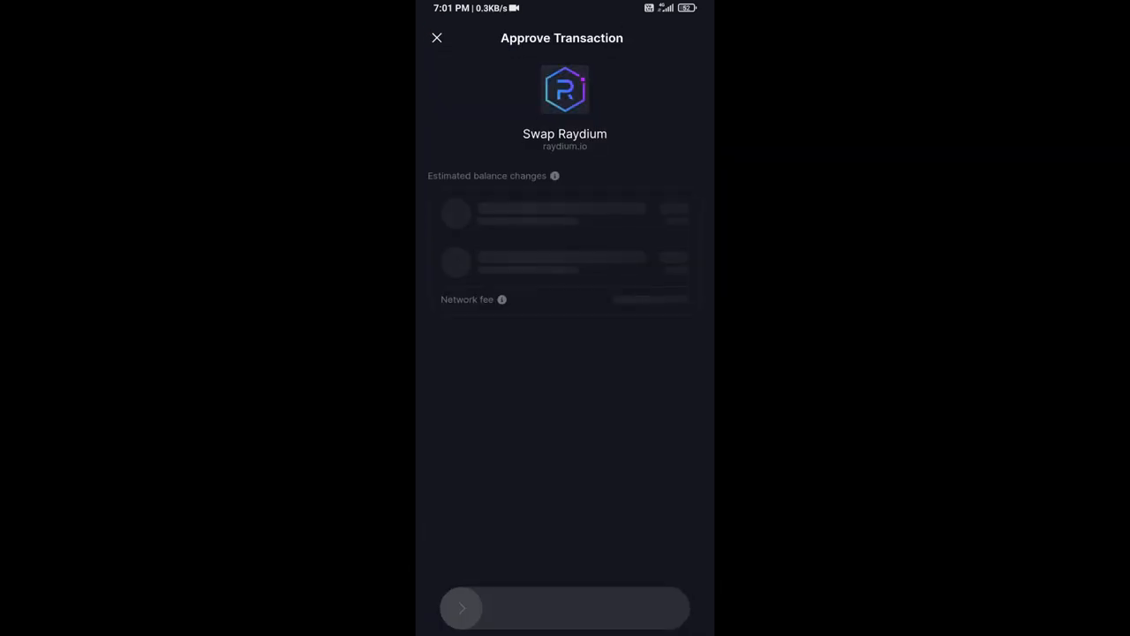